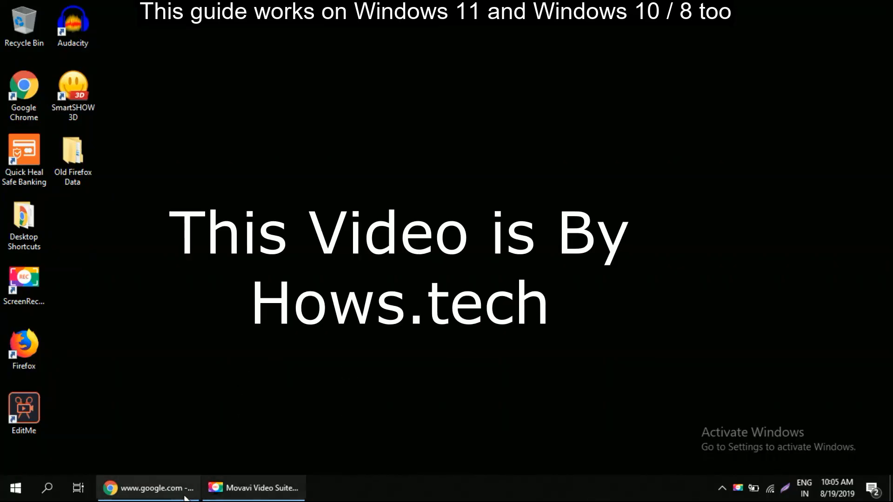
Bring the Chrome window forward and reload the failing google.com page.
{"action": "left_click", "coordinate": [147, 488]}
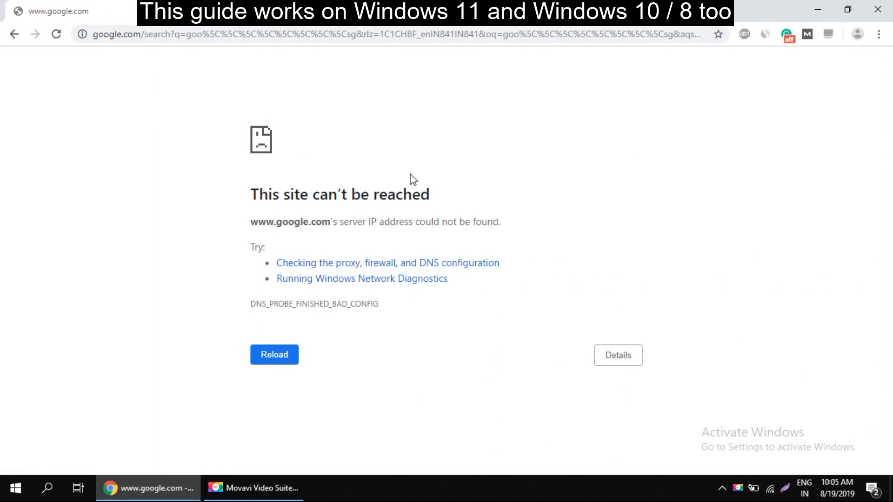
{"action": "mouse_move", "coordinate": [338, 249]}
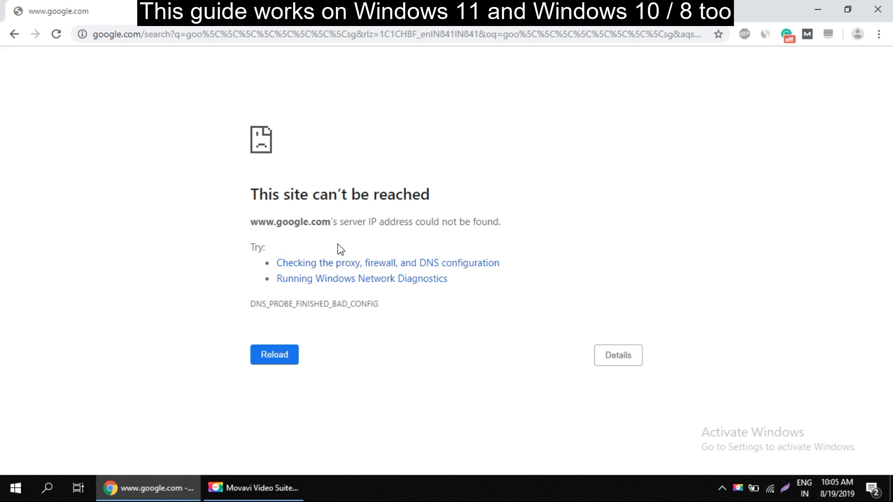
{"action": "left_click", "coordinate": [398, 34]}
{"action": "type", "text": "google.com"}
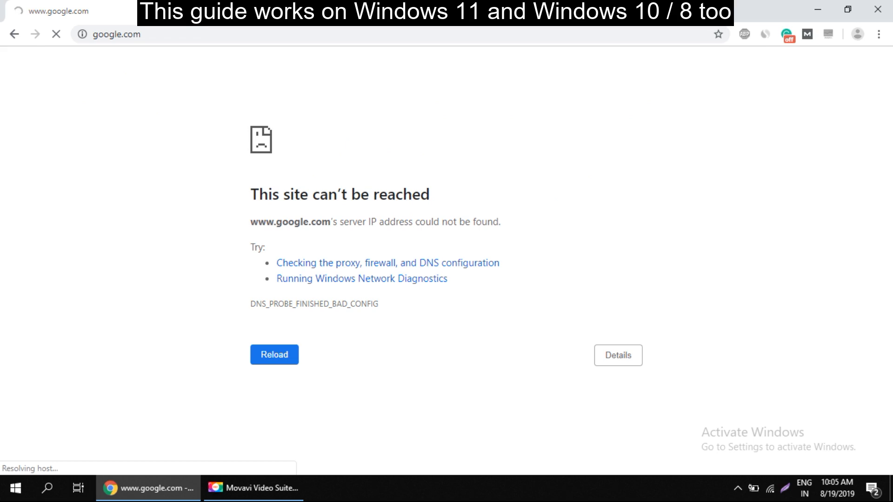
{"action": "mouse_move", "coordinate": [266, 171]}
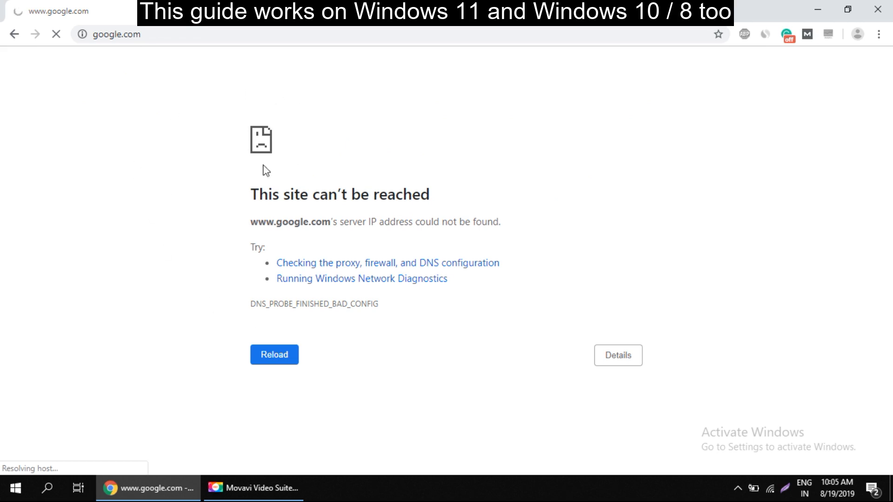
{"action": "mouse_move", "coordinate": [242, 253]}
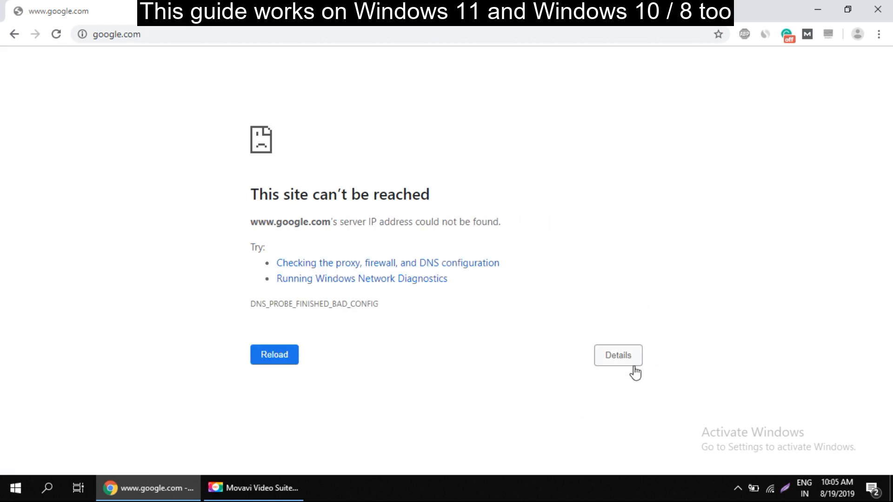
Expand Details on the DNS_PROBE_FINISHED_BAD_CONFIG error to show DNS and proxy suggestions.
{"action": "left_click", "coordinate": [618, 354]}
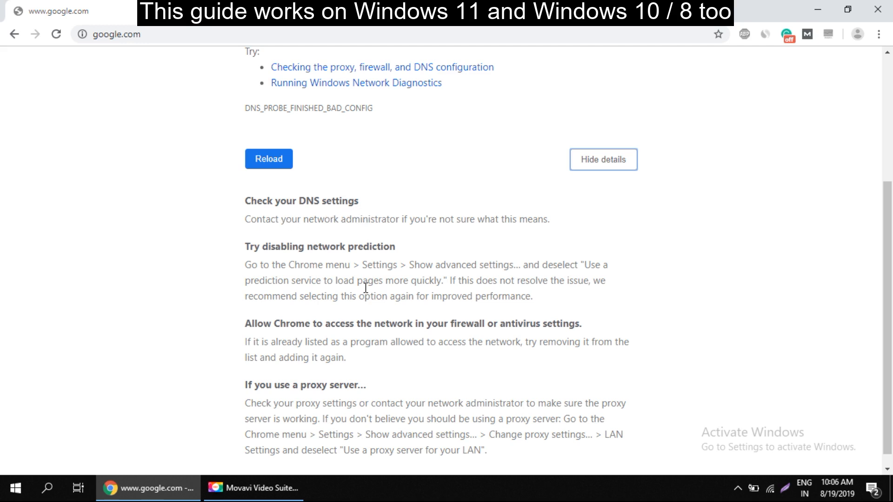
{"action": "mouse_move", "coordinate": [275, 258]}
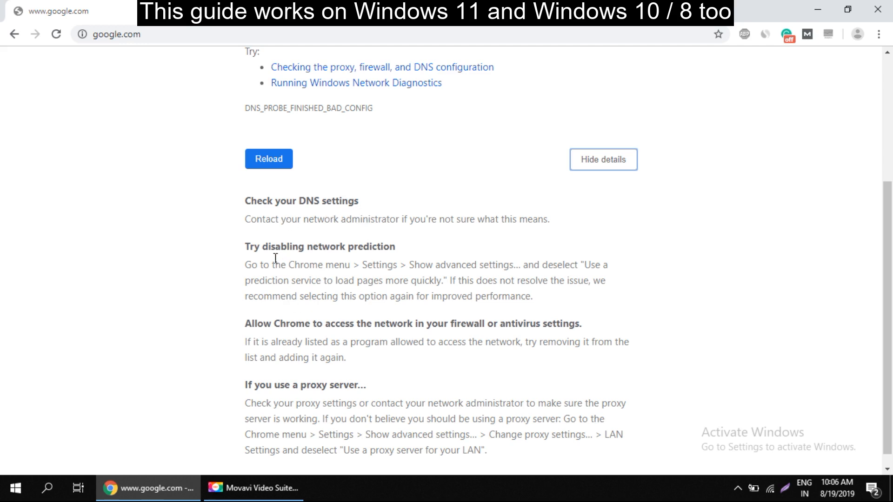
{"action": "mouse_move", "coordinate": [396, 325]}
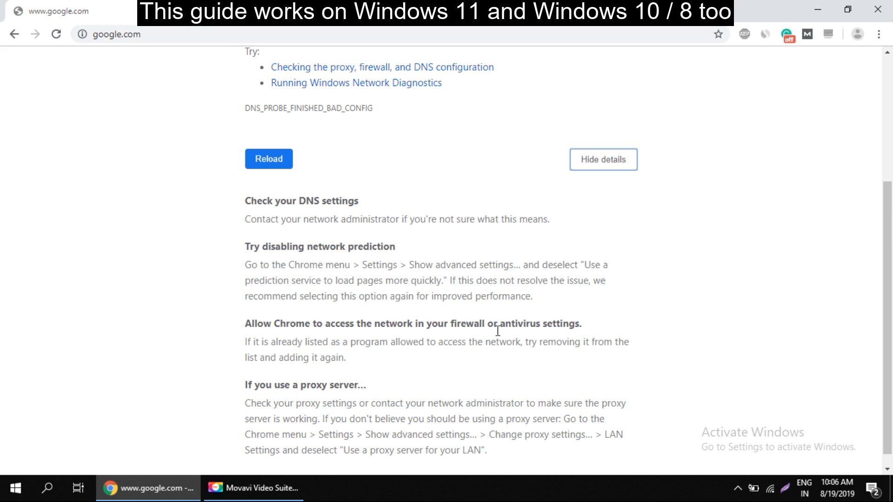
{"action": "mouse_move", "coordinate": [250, 416]}
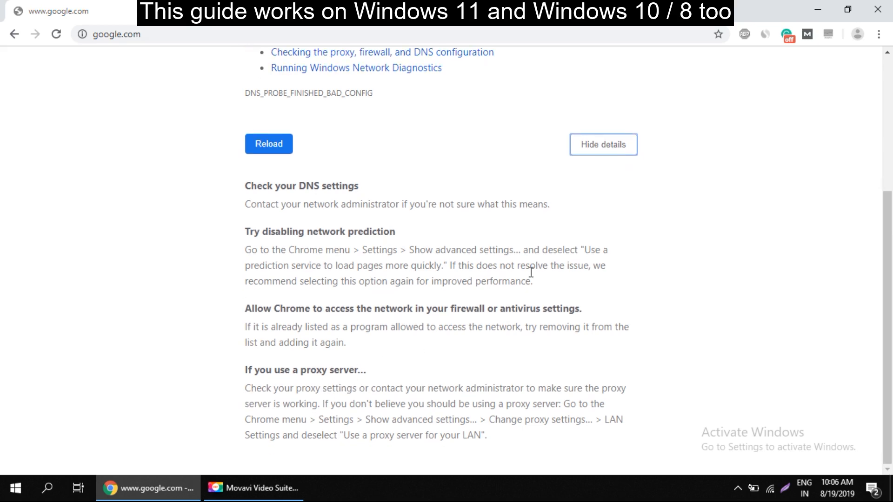
{"action": "mouse_move", "coordinate": [632, 193]}
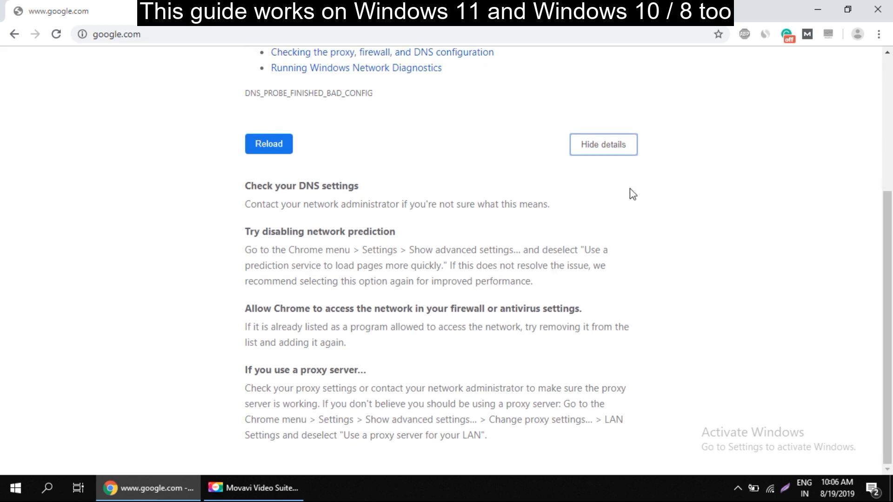
{"action": "mouse_move", "coordinate": [383, 260]}
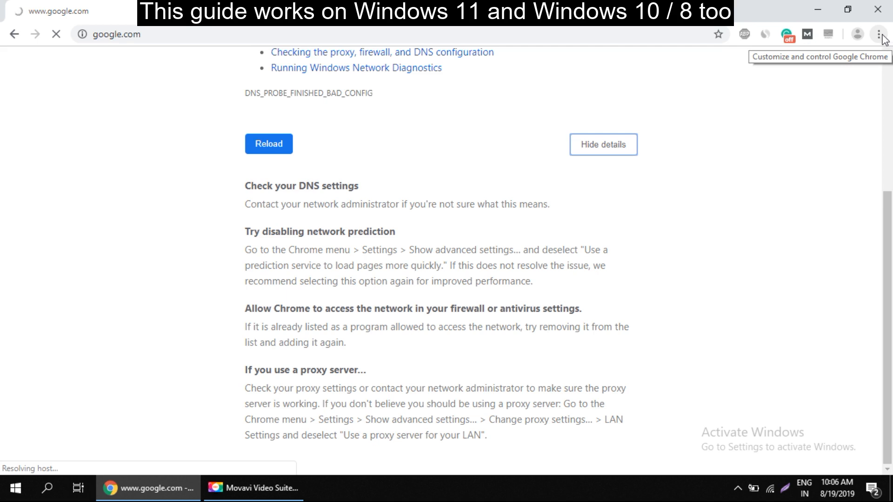
Open Chrome Settings from the three-dot menu and scroll down toward System.
{"action": "left_click", "coordinate": [878, 34]}
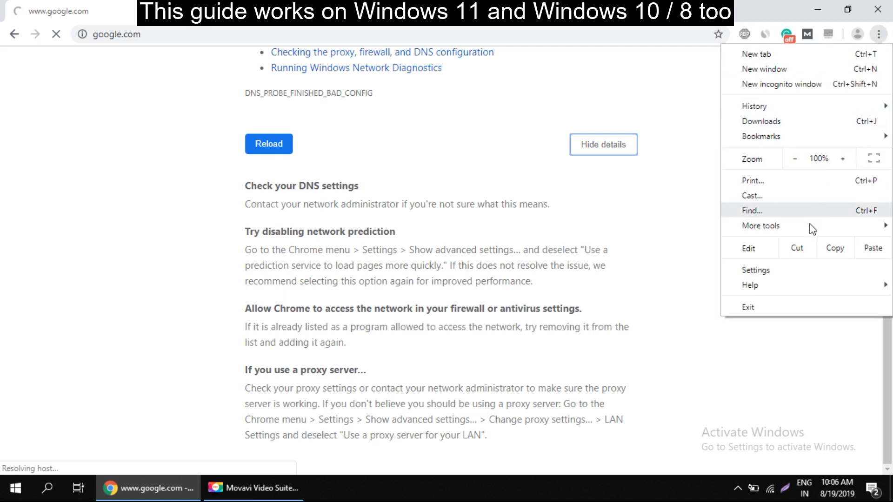
{"action": "mouse_move", "coordinate": [776, 276]}
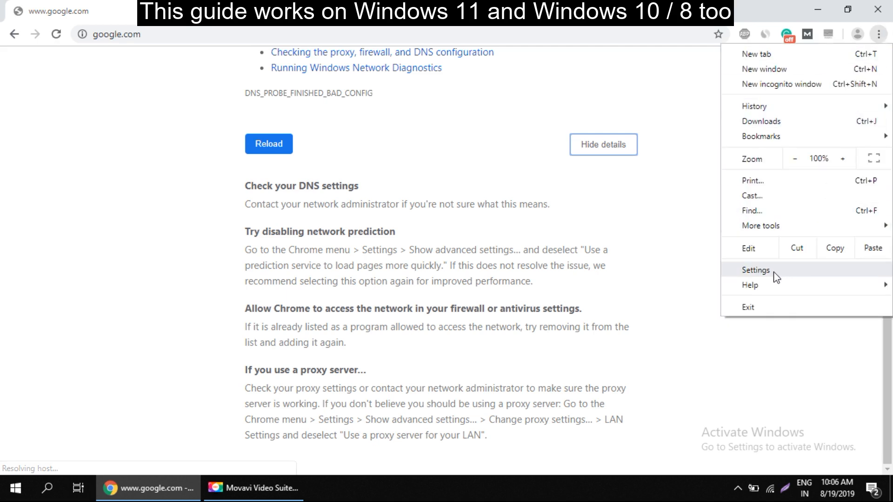
{"action": "left_click", "coordinate": [755, 270]}
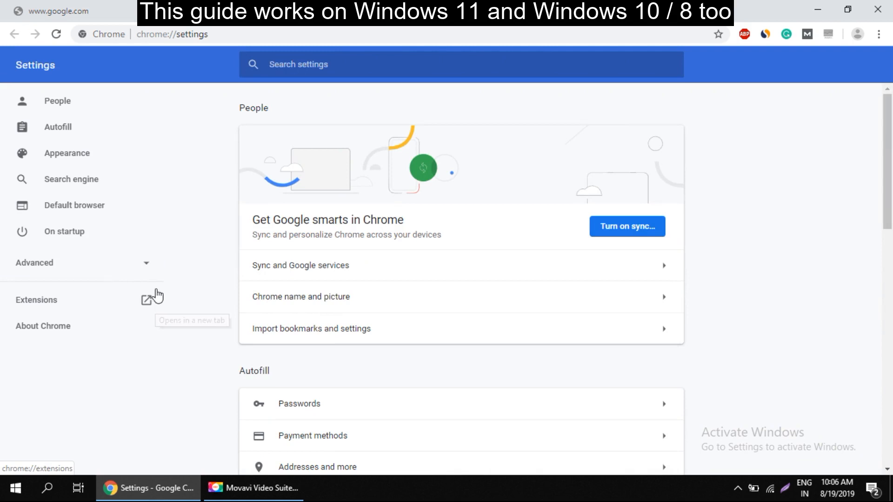
{"action": "scroll", "scroll_direction": "down", "scroll_amount": 3}
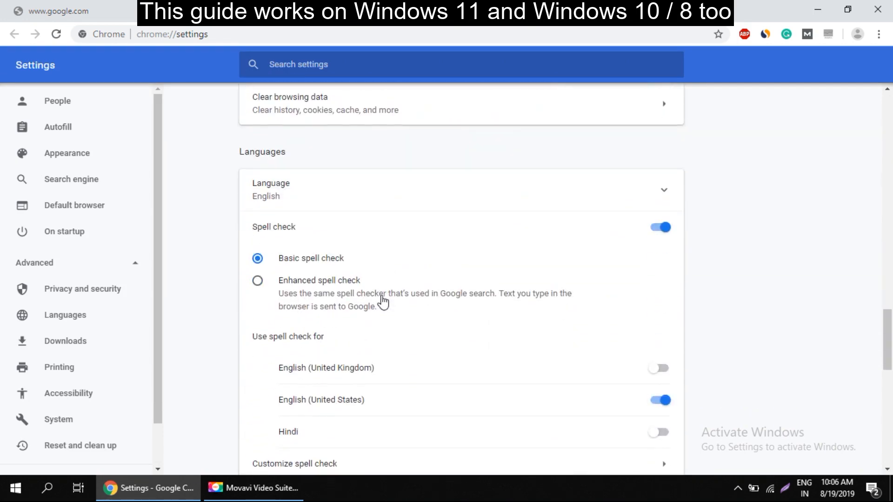
{"action": "scroll", "scroll_direction": "down", "scroll_amount": 3}
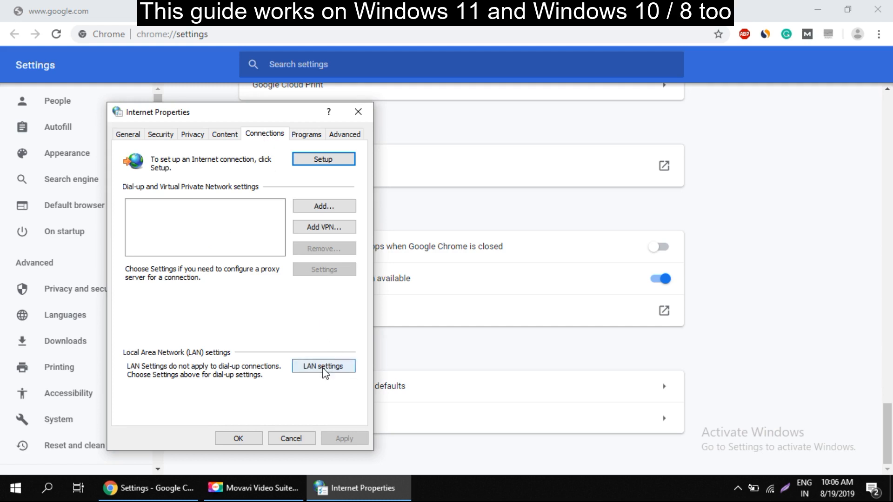
In LAN settings, uncheck the LAN proxy server, enable automatic detection, and confirm.
{"action": "left_click", "coordinate": [322, 365]}
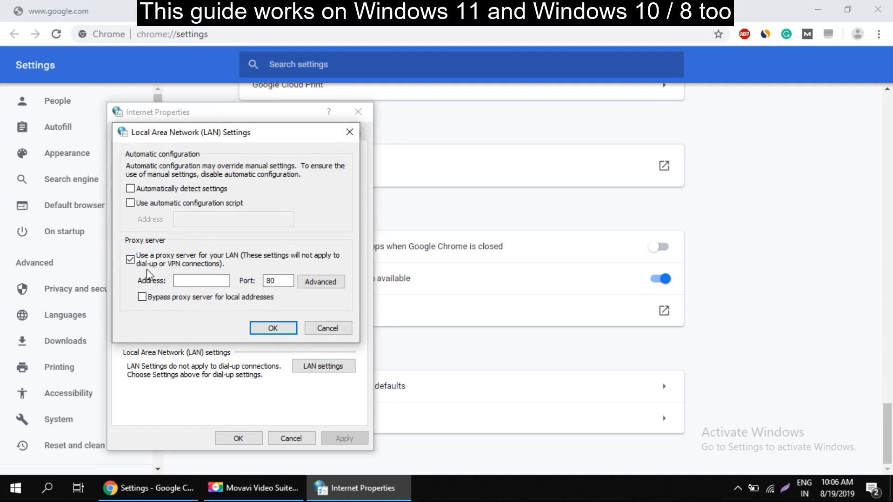
{"action": "left_click", "coordinate": [130, 188]}
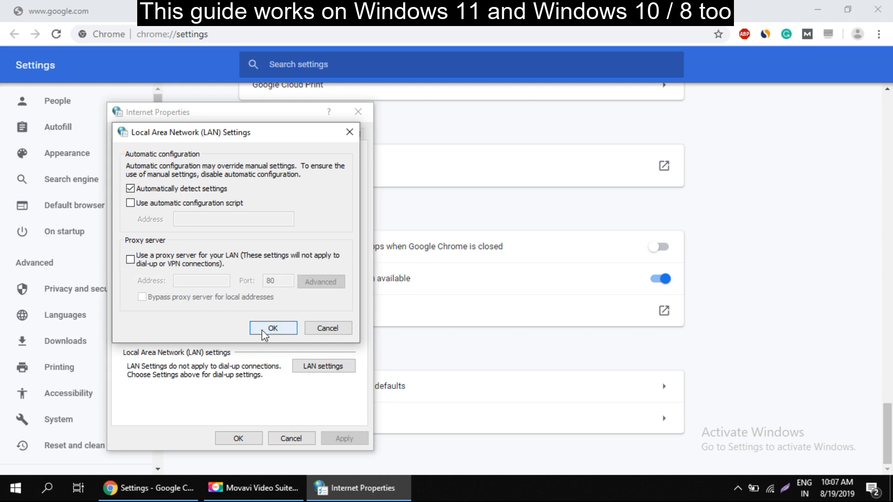
{"action": "left_click", "coordinate": [273, 328]}
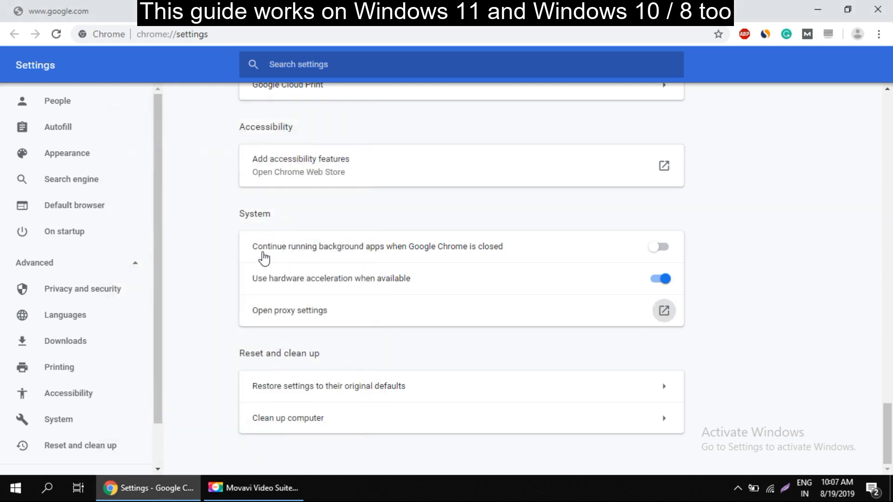